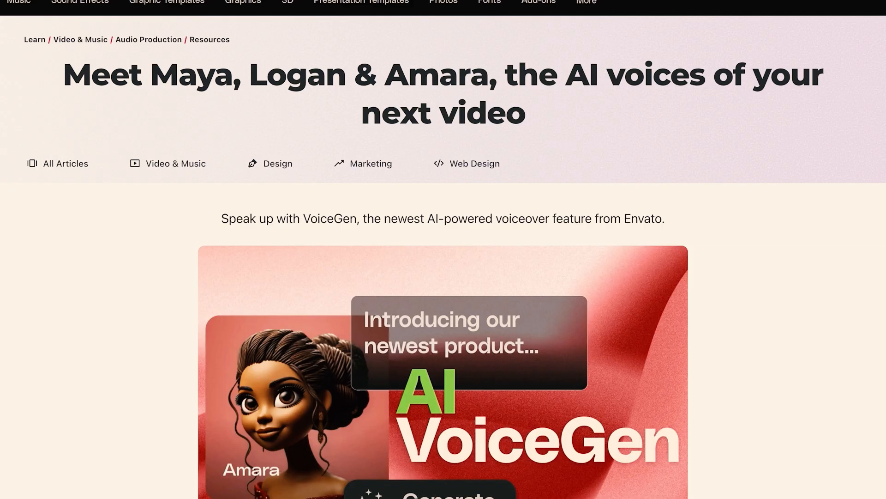
Step: Play the Boost Your Presence, 24/7 video preview and scrub toward its end frame
scroll("down", 3)
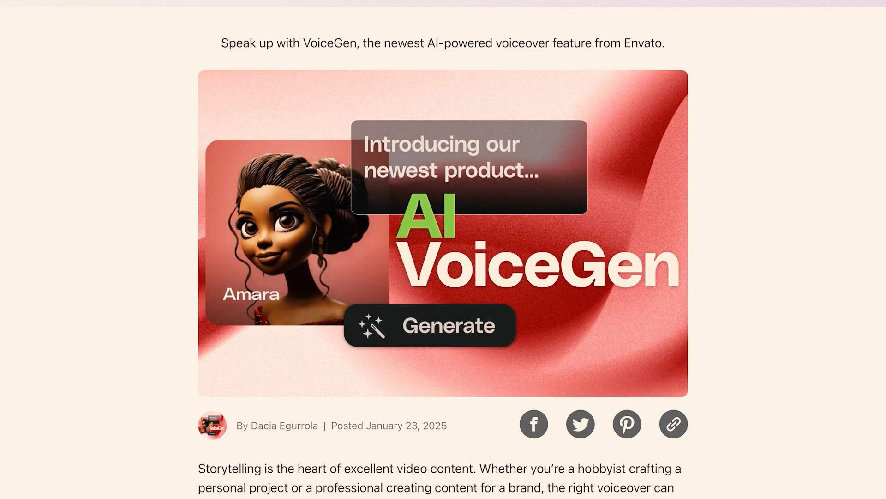
scroll("down", 3)
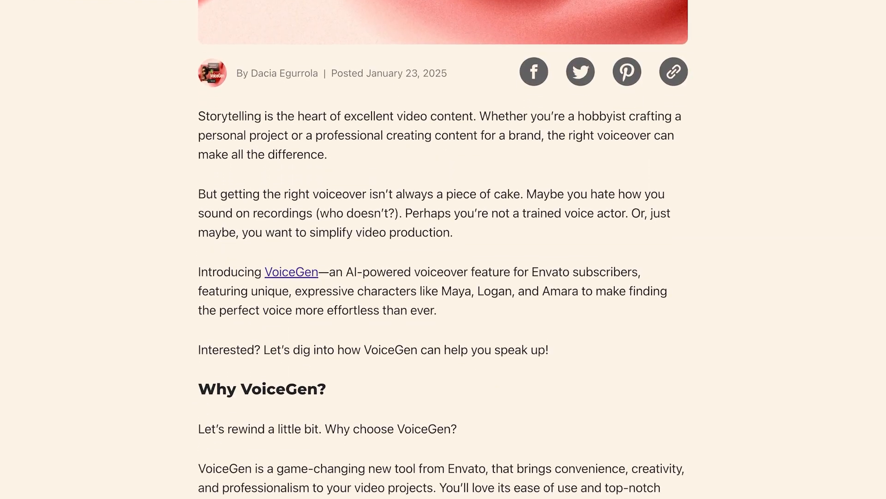
scroll("down", 3)
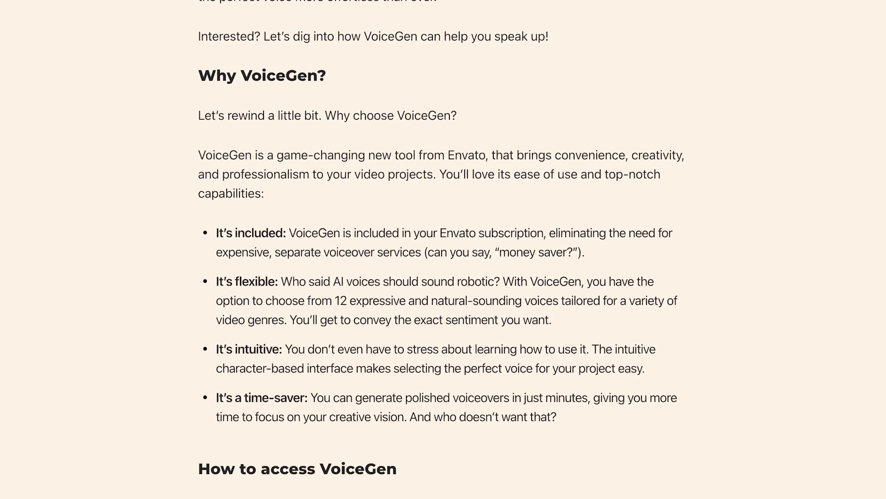
scroll("down", 3)
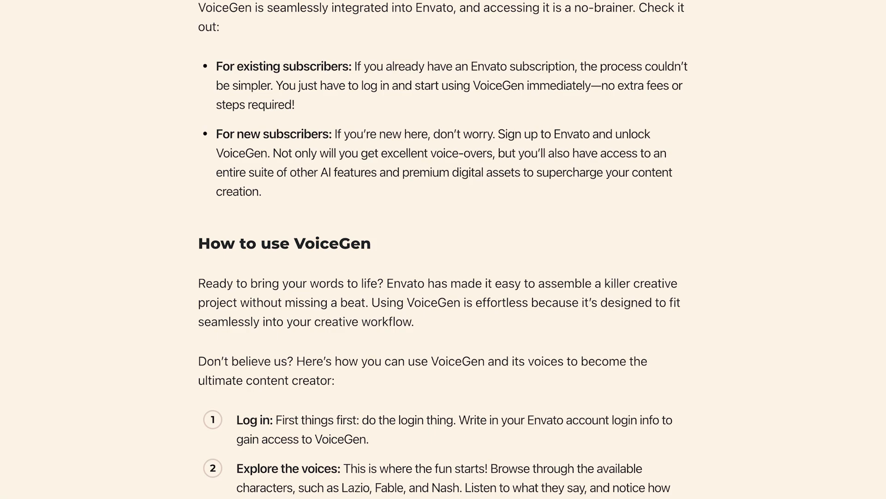
scroll("down", 3)
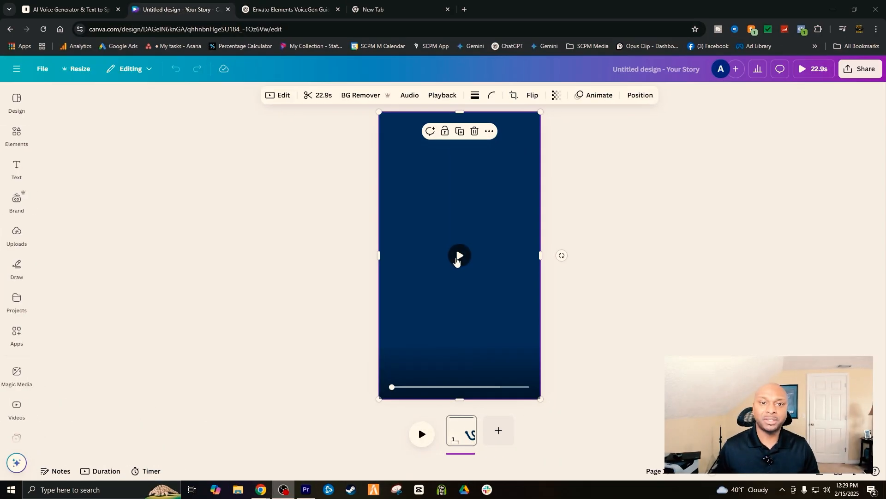
left_click(460, 255)
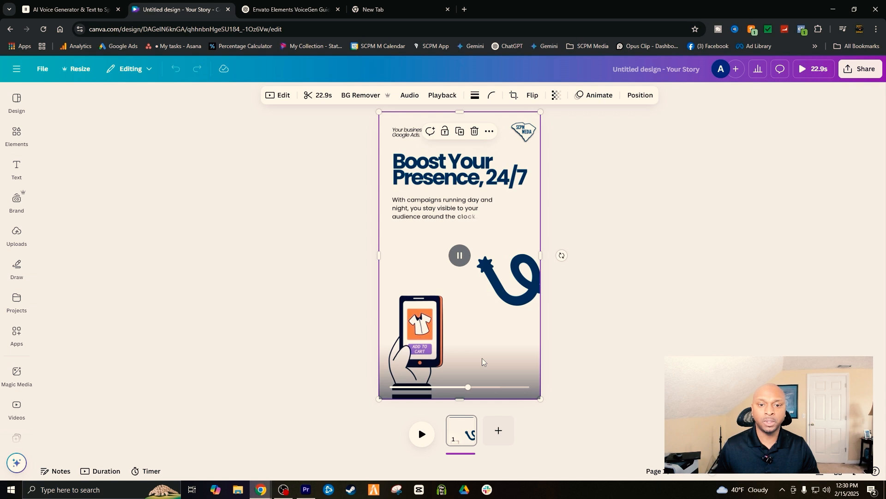
left_click_drag(467, 387, 497, 387)
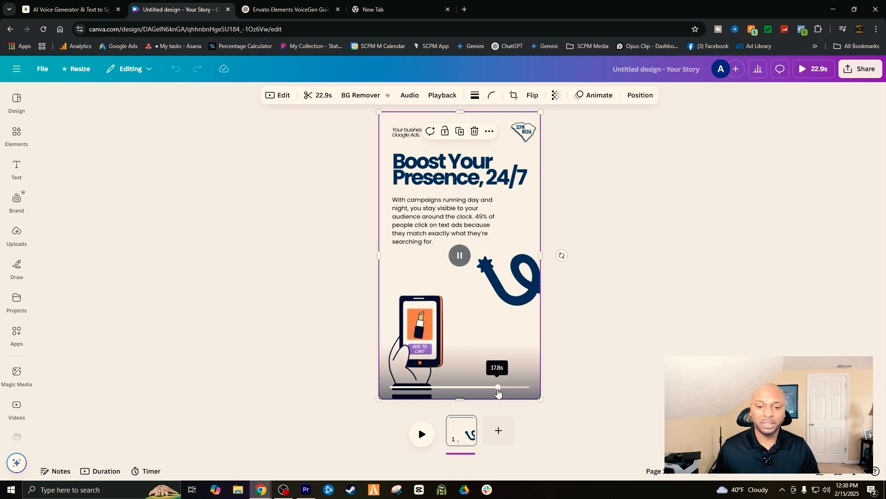
left_click_drag(498, 387, 526, 387)
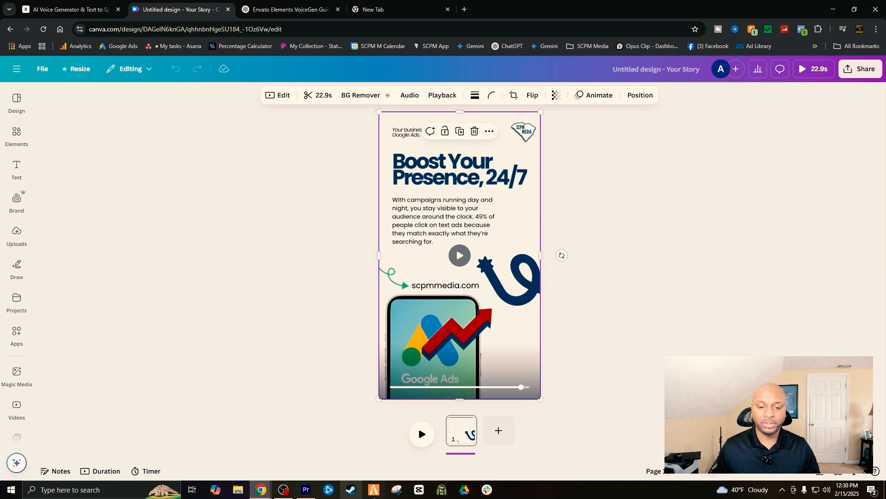
Step: Capture a new snip of the Canva ad design and save it as an image via Save As
left_click(397, 489)
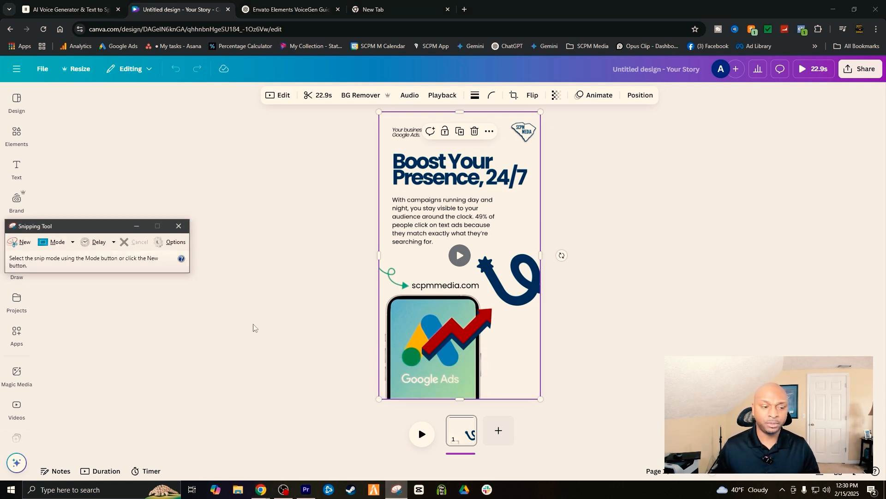
left_click(179, 225)
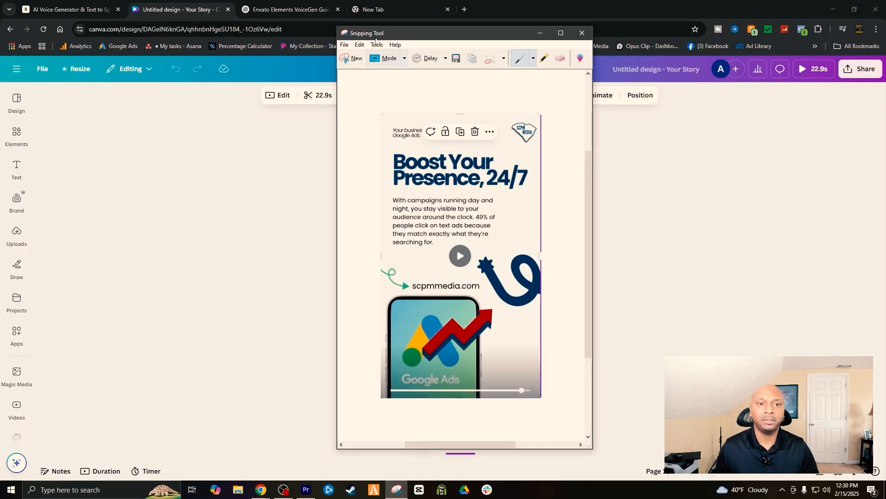
left_click(345, 44)
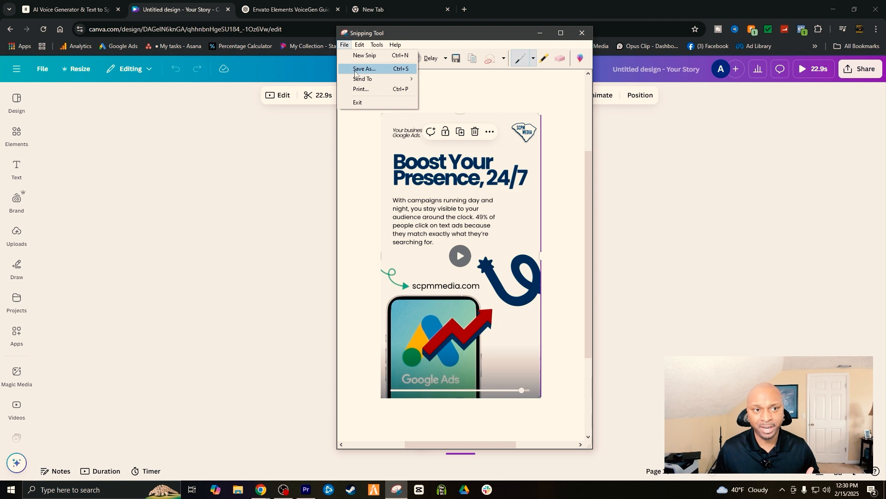
left_click(291, 9)
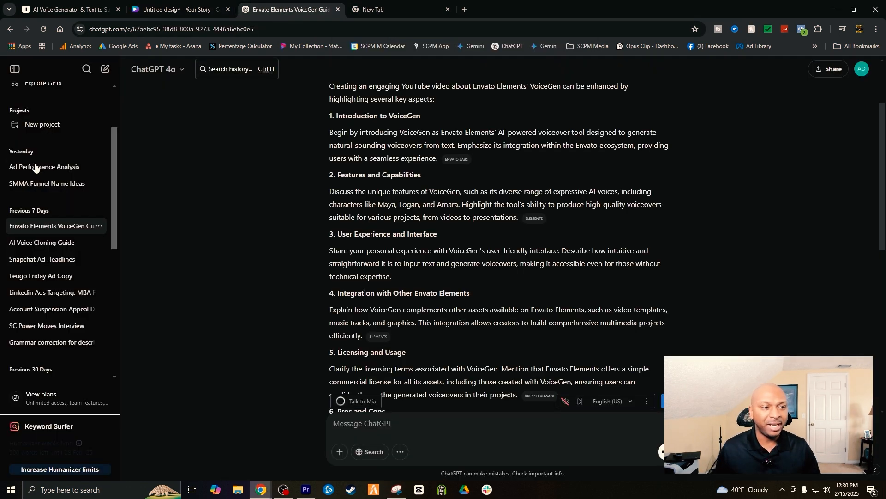
Step: Show the AI Voice Cloning Guide chat's reply listing the headline, copy and call to action from the screenshot
left_click(42, 242)
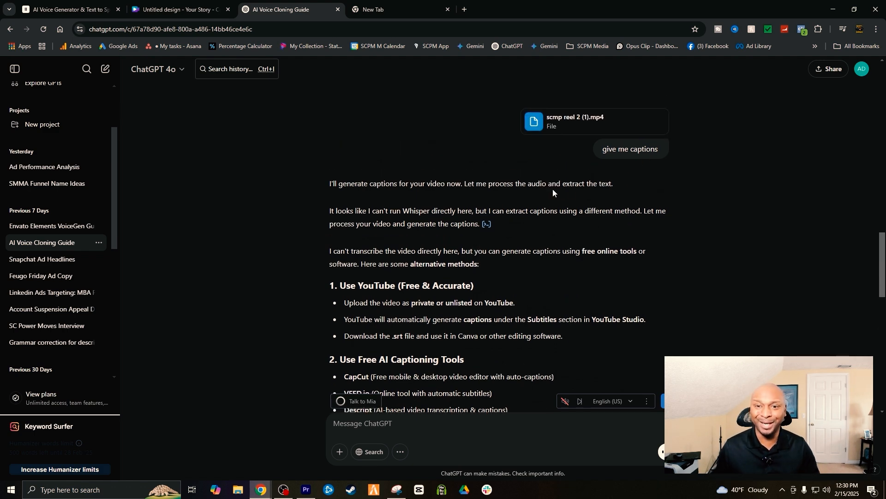
scroll("down", 3)
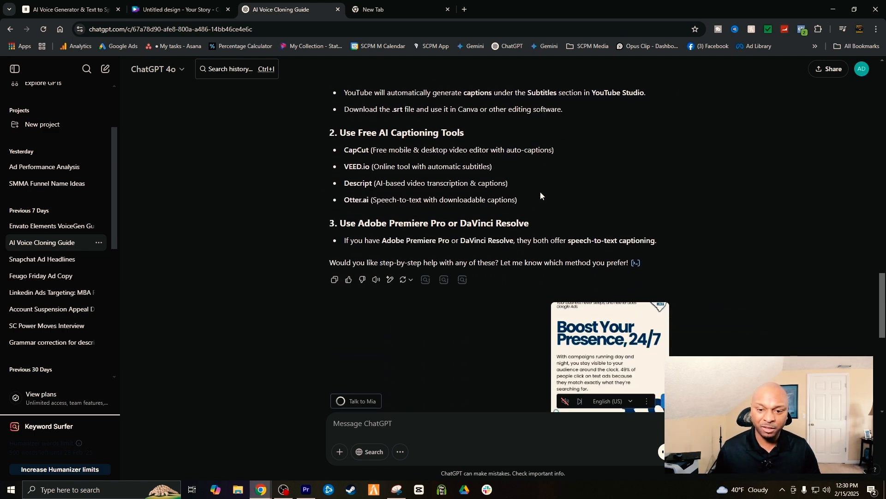
scroll("down", 3)
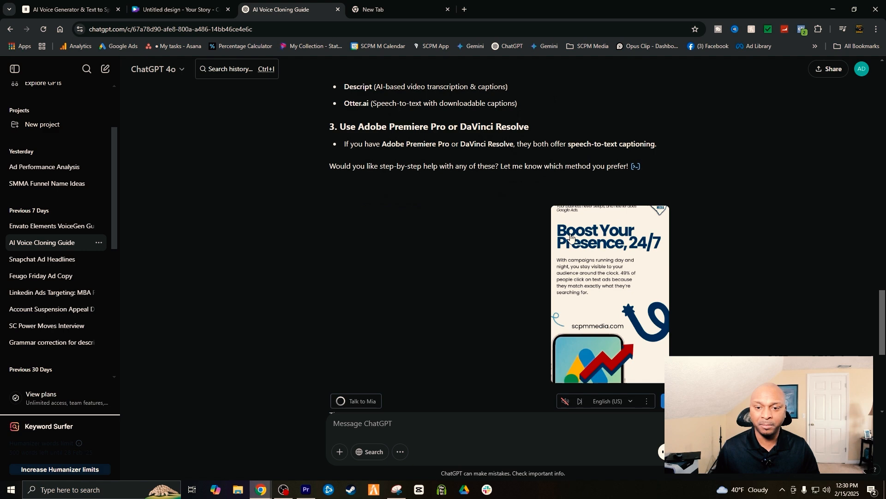
scroll("down", 3)
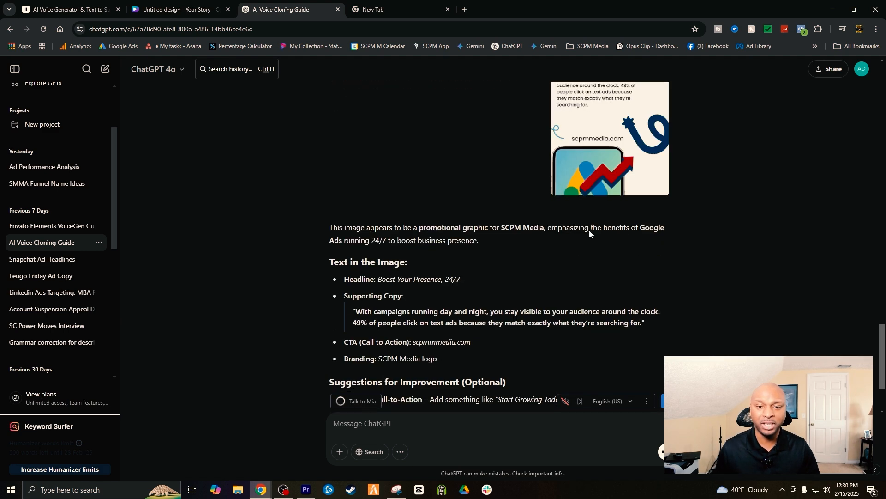
scroll("down", 3)
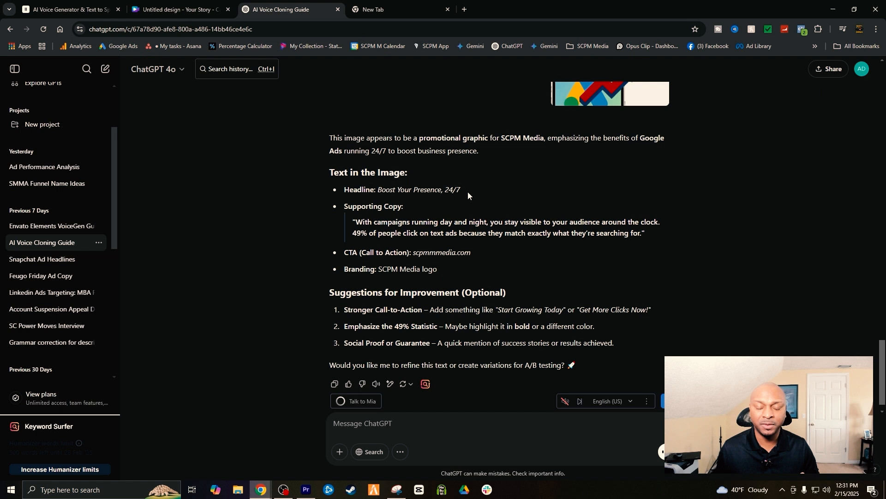
scroll("down", 3)
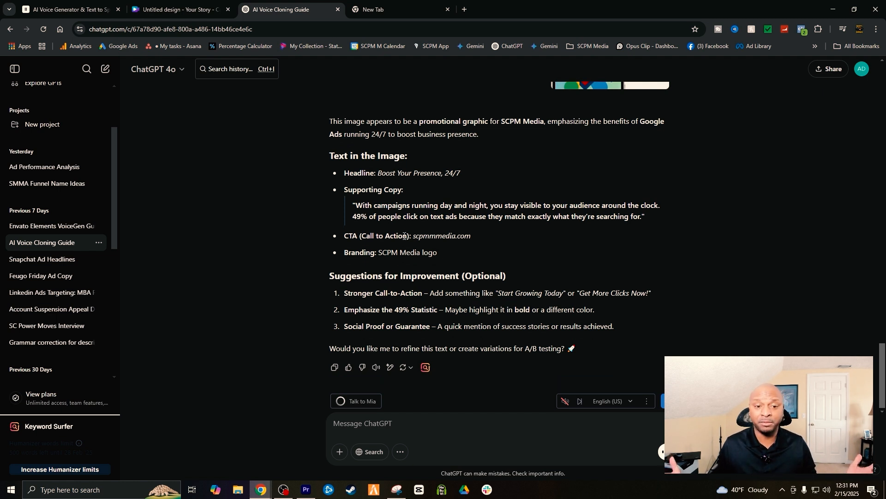
mouse_move(410, 201)
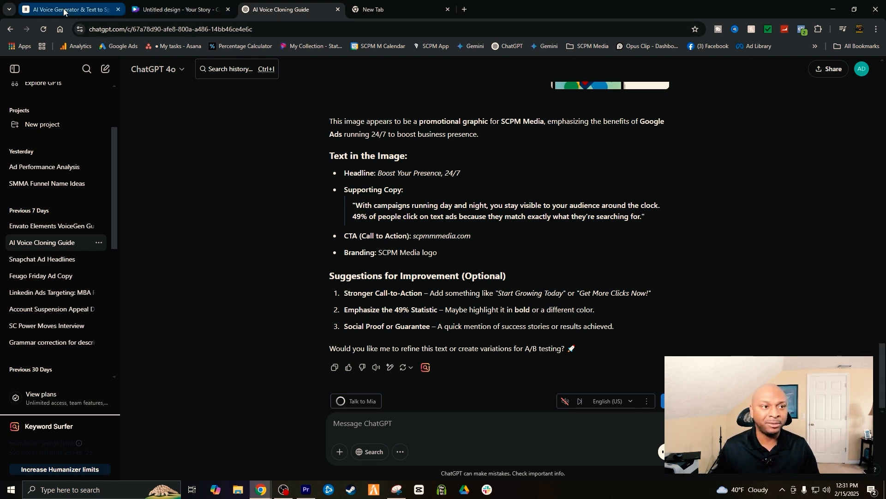
Step: Switch to ElevenLabs Text to Speech and select the whole pasted Boost Your Presence ad script
left_click(69, 8)
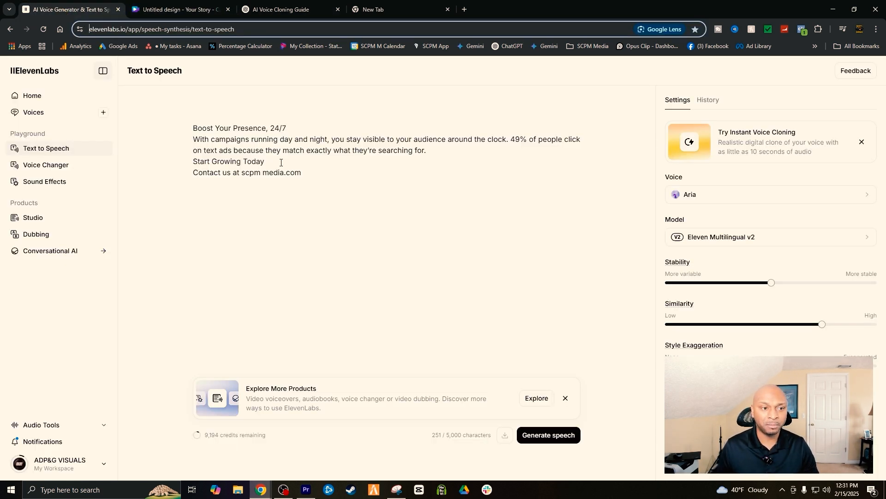
left_click(33, 95)
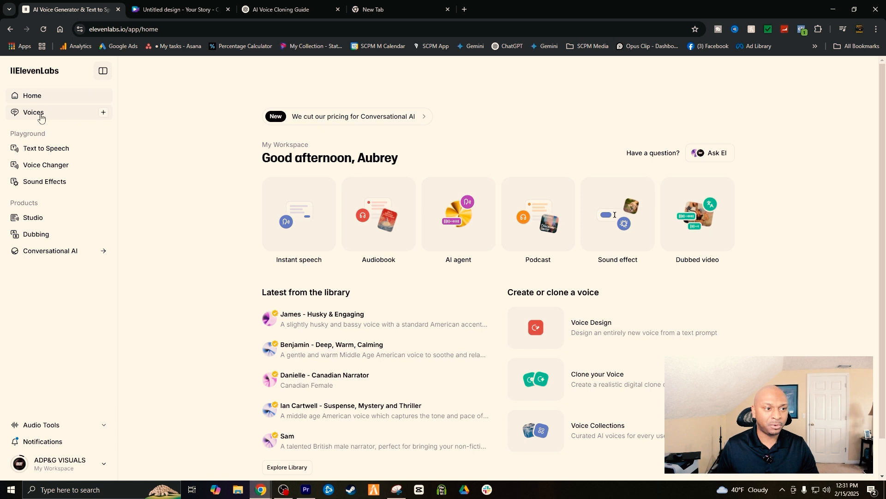
left_click(45, 148)
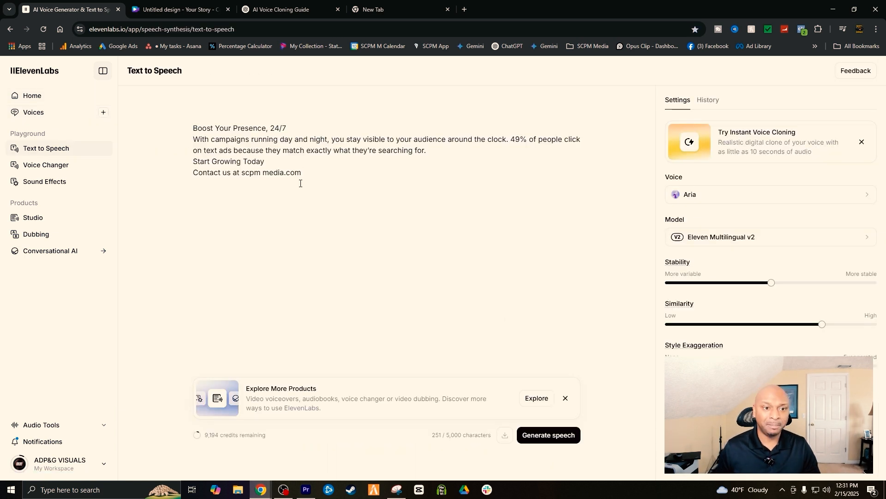
left_click_drag(193, 127, 301, 173)
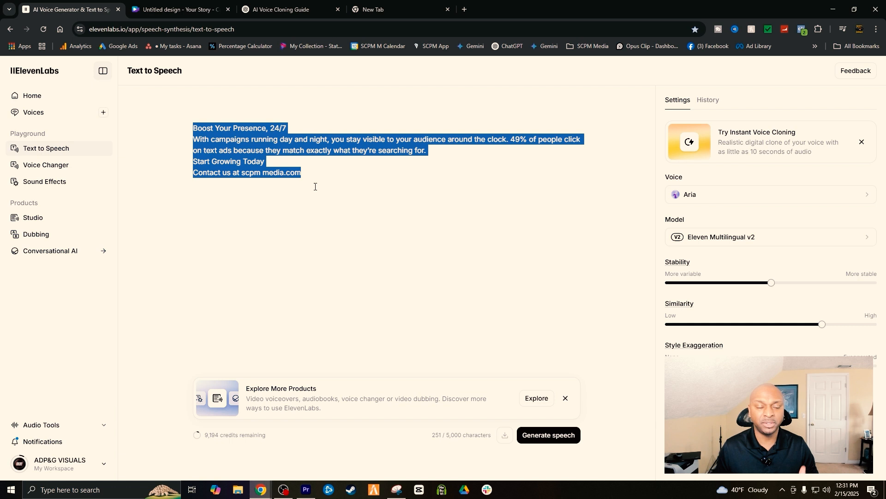
mouse_move(321, 188)
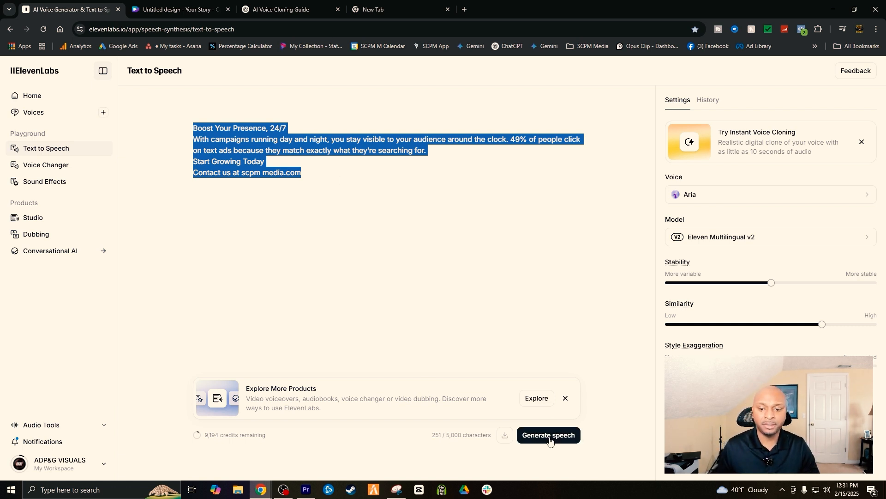
Step: Generate the Aria voiceover of the ad script, preview it, download the audio, and switch to Premiere Pro
left_click(548, 435)
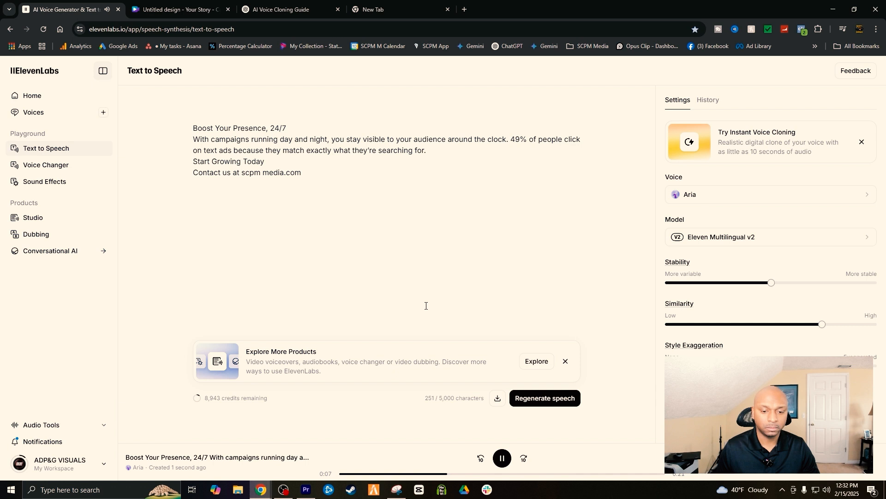
mouse_move(430, 301)
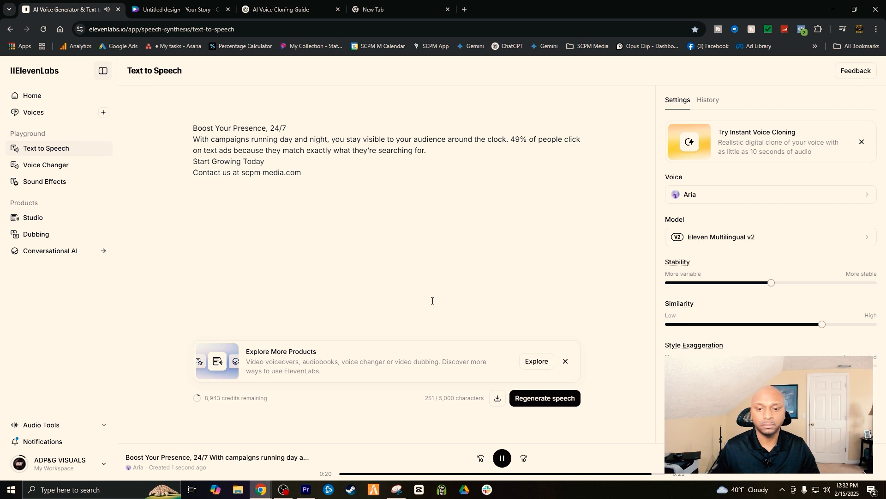
left_click(502, 458)
type("fff")
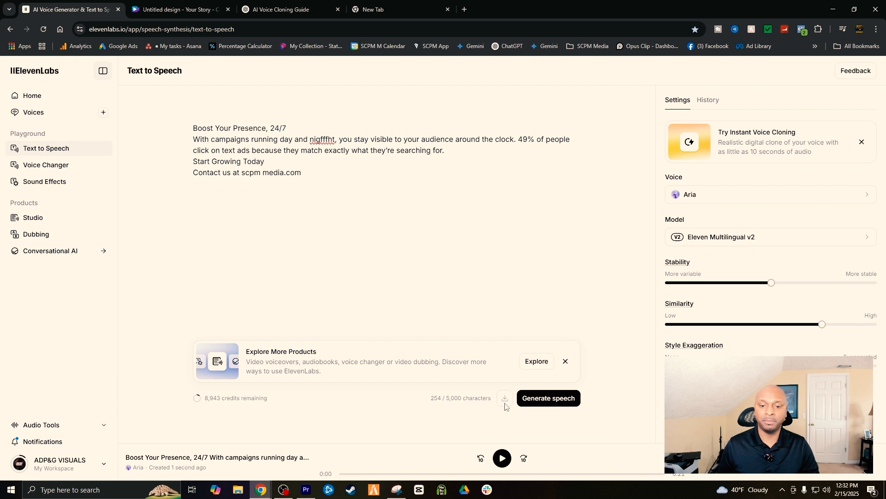
mouse_move(506, 399)
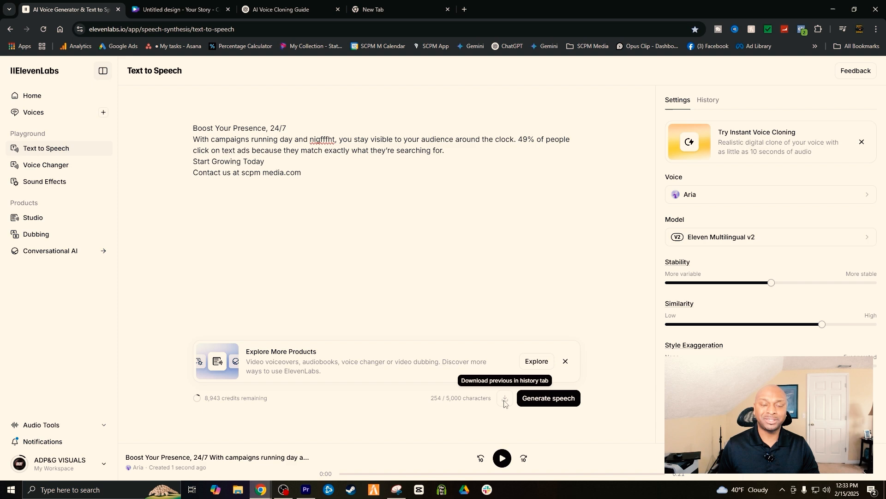
left_click(182, 9)
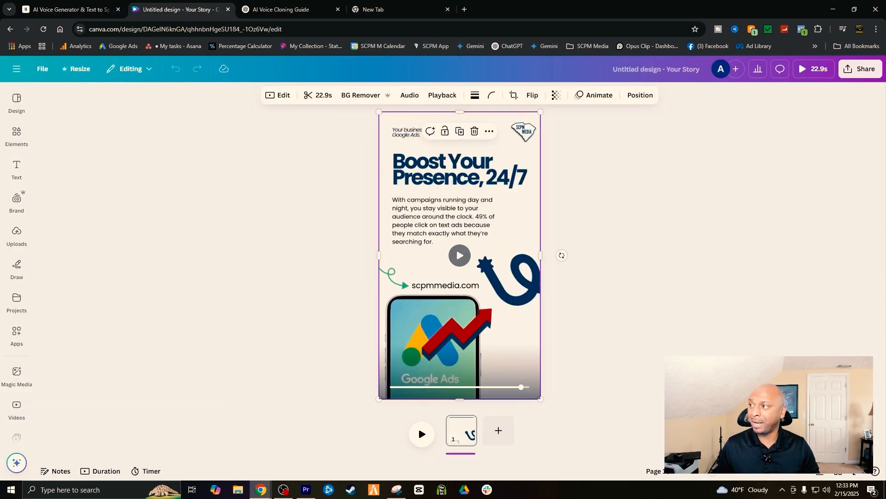
left_click(306, 490)
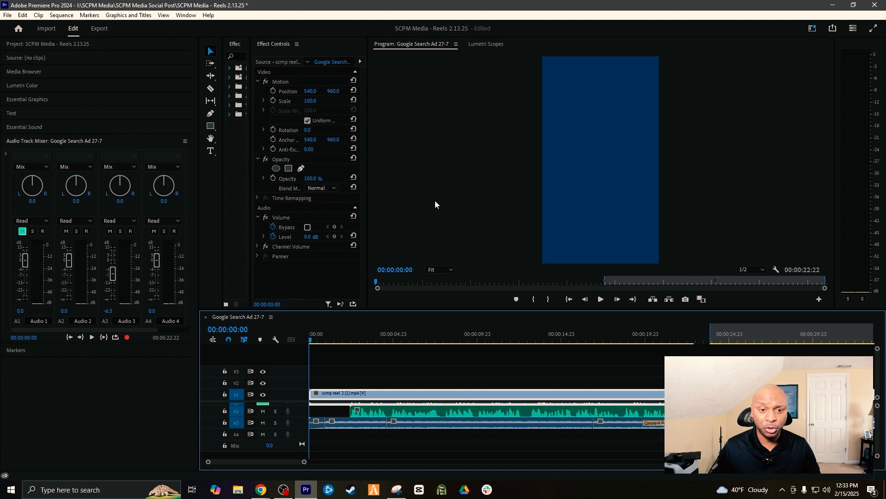
mouse_move(395, 350)
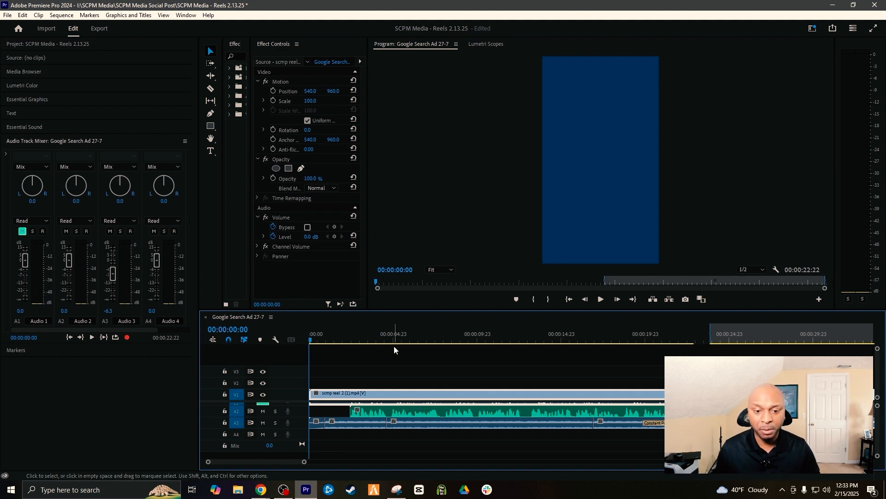
mouse_move(555, 364)
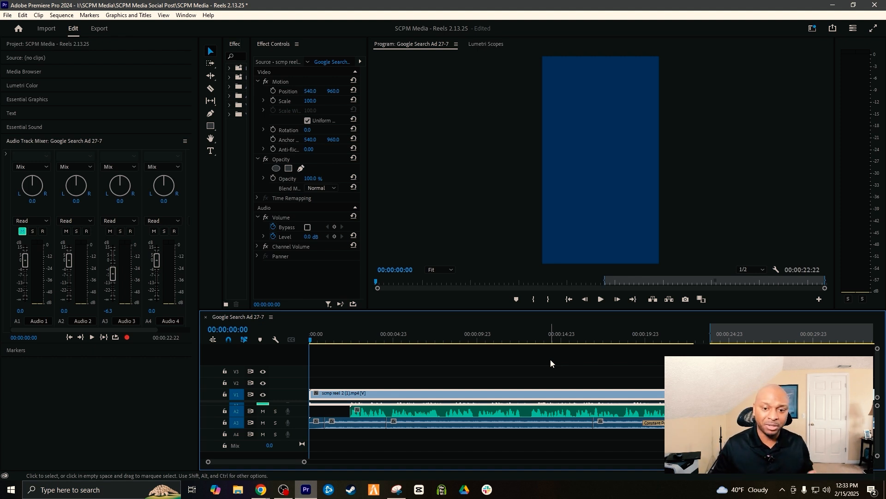
mouse_move(572, 350)
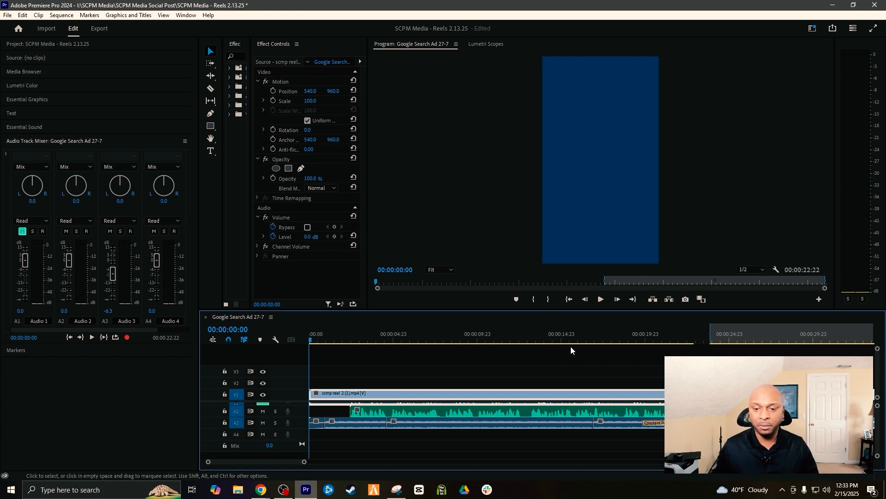
mouse_move(121, 56)
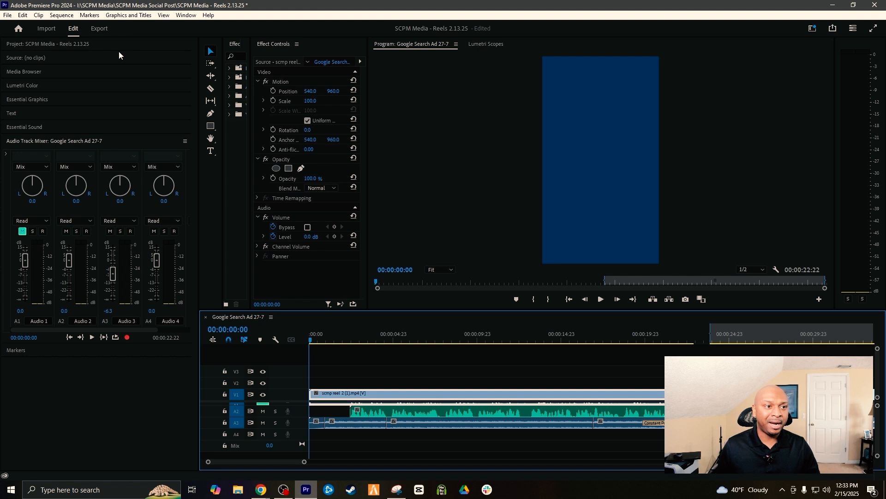
Step: Expand the Project panel's media list with the voiceover clip and start playing the reel
left_click(42, 44)
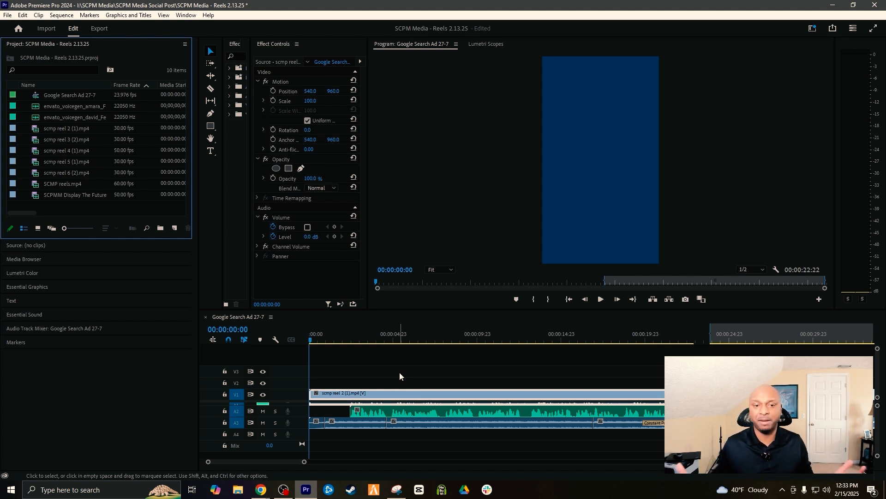
mouse_move(435, 385)
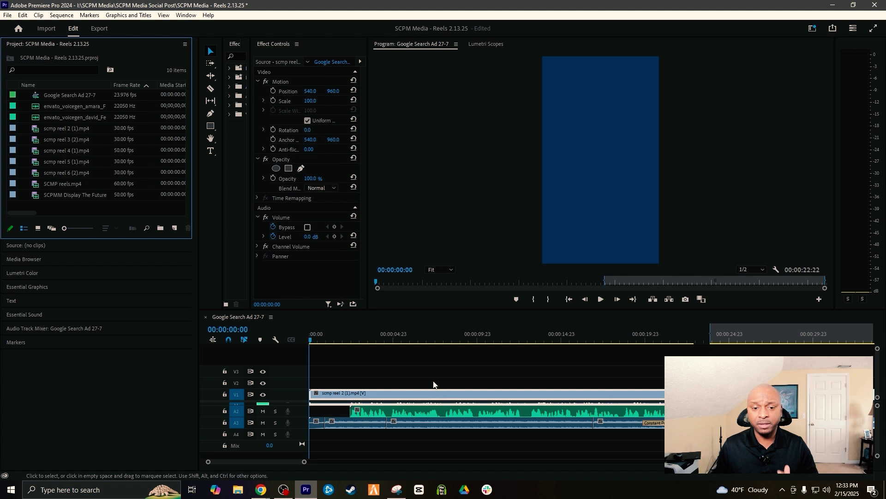
mouse_move(415, 395)
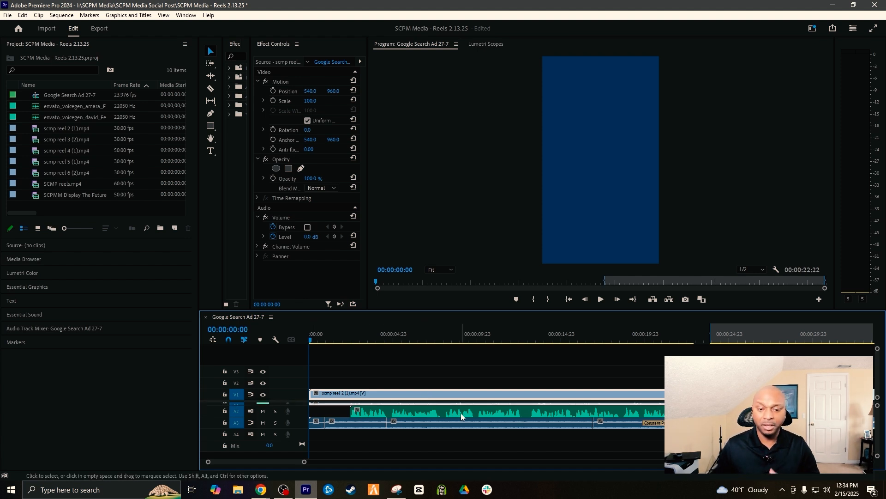
mouse_move(457, 416)
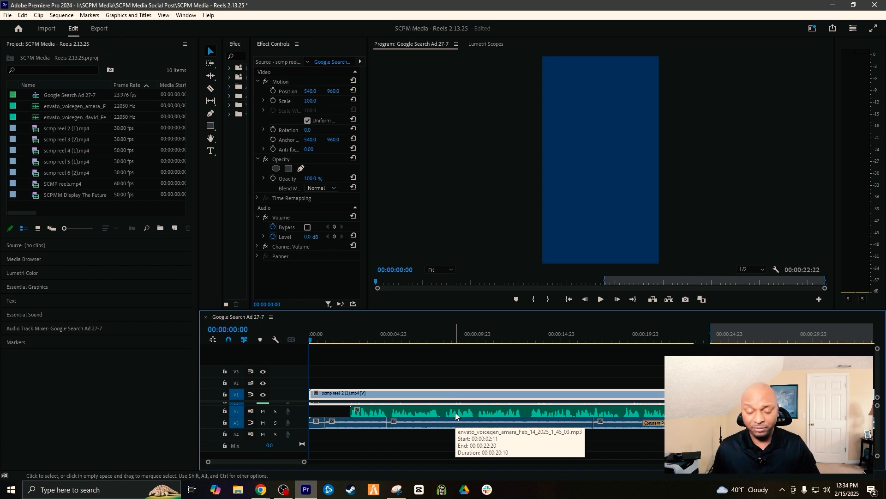
mouse_move(490, 351)
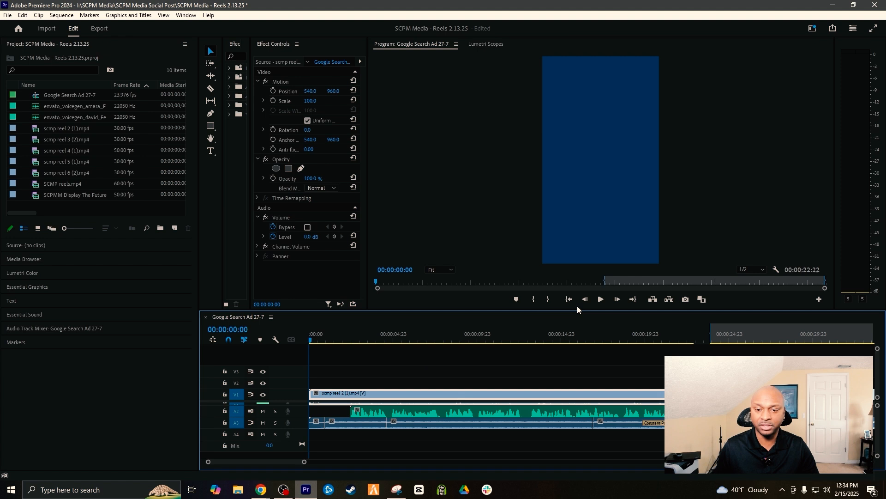
left_click(600, 299)
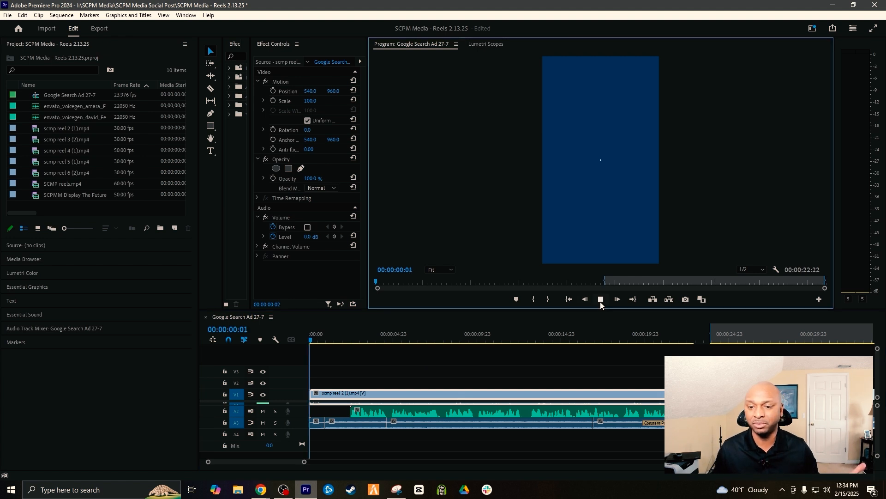